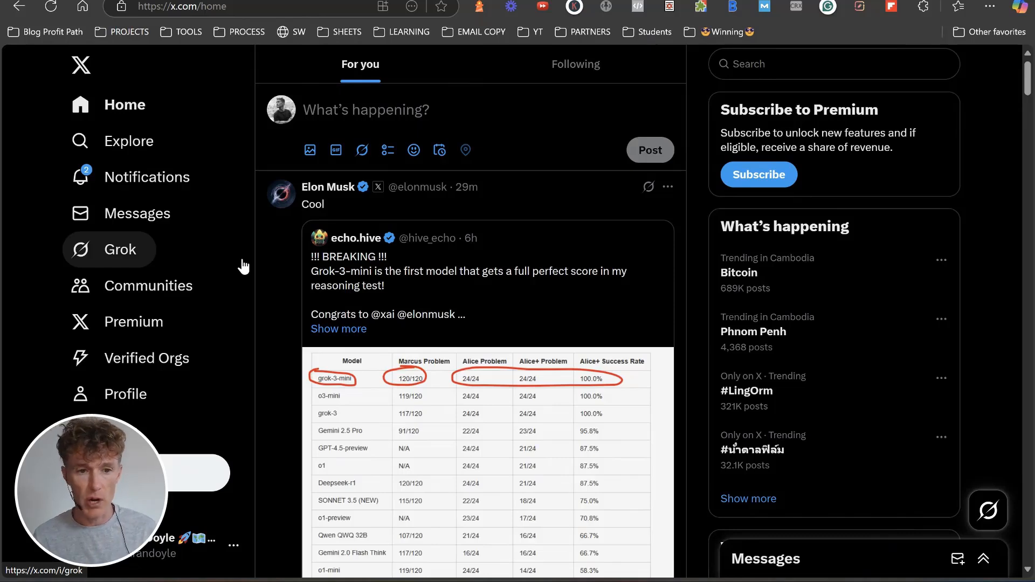
pyautogui.moveTo(128, 265)
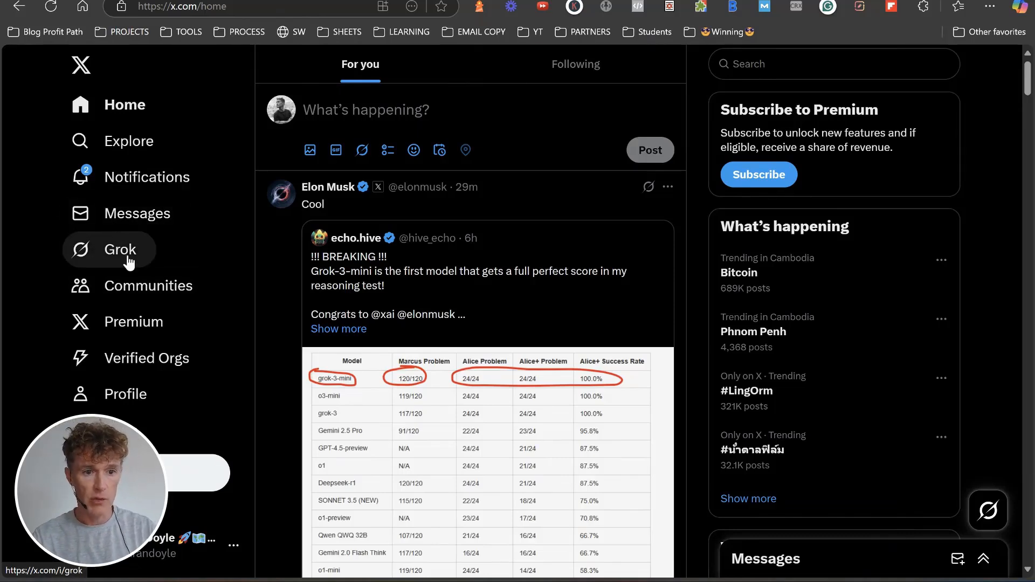
pyautogui.moveTo(131, 289)
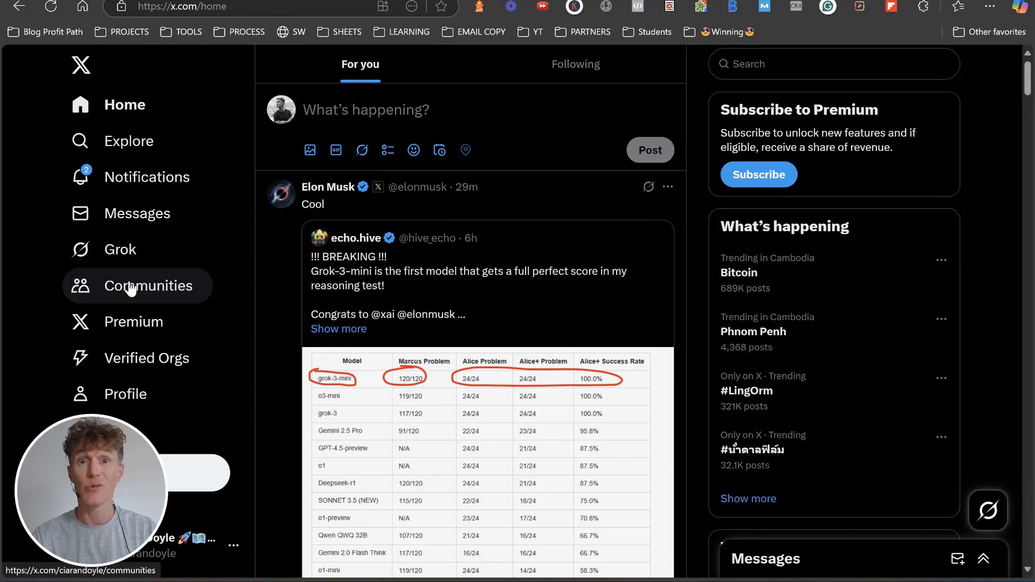
# Launch Grok 3 from the X.com left sidebar, reaching its empty prompt box.
pyautogui.click(121, 250)
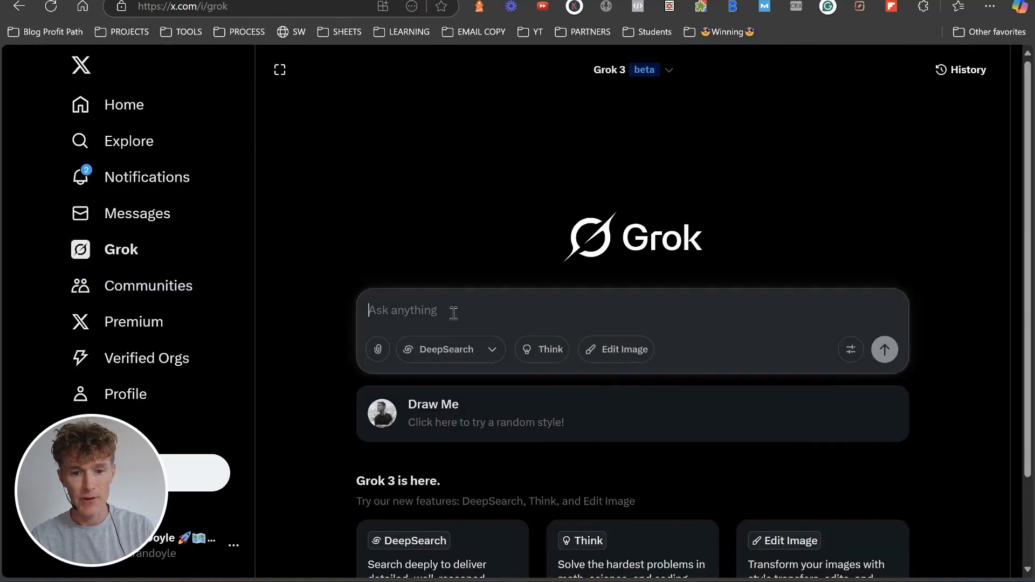
# Send a prompt for 10 X.com-based blog post ideas about affiliate marketing beginners.
pyautogui.write("Search exclusively on X.com and give me 10 blog post ideas about [INSERT NICHE] based on what's trending over the last week. Each post should have at least 1000 likes.")
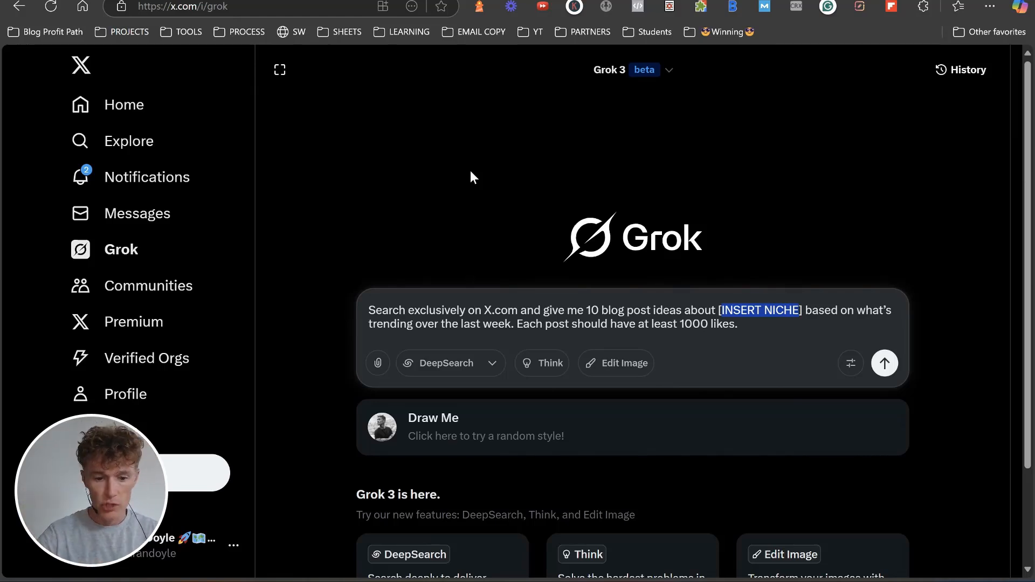
pyautogui.write('affiliate marketing')
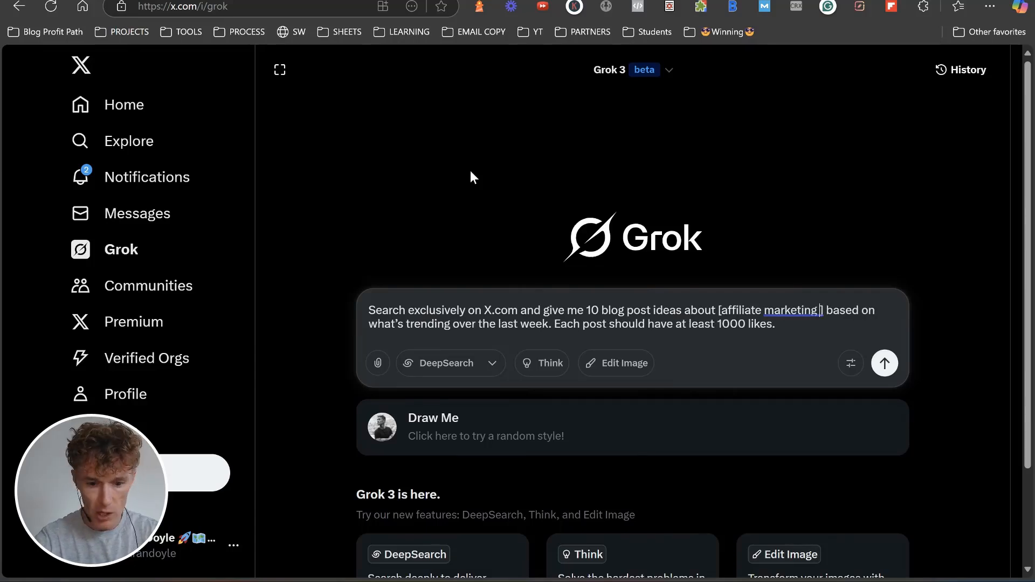
pyautogui.write('beginners')
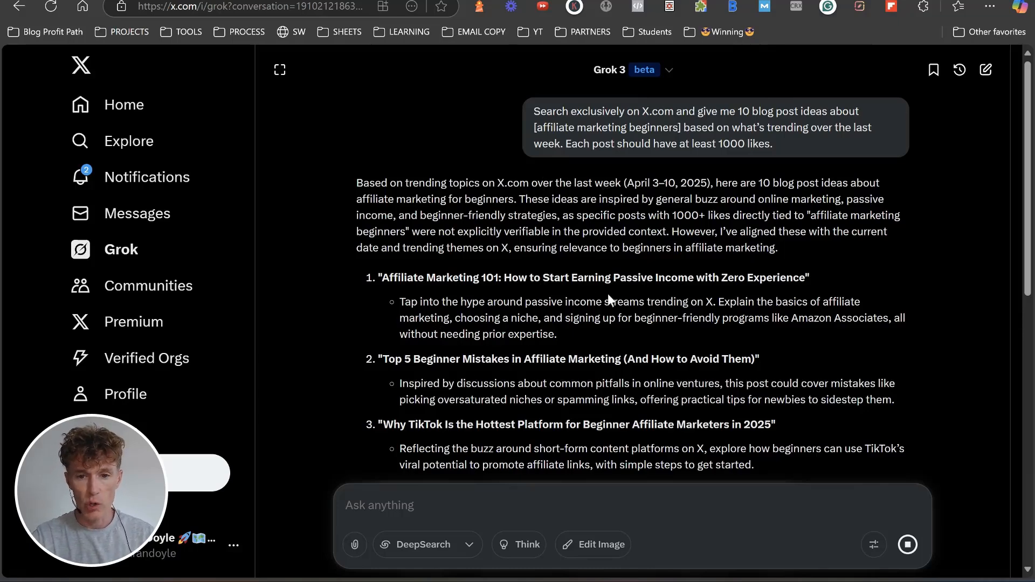
# Scroll through Grok's numbered blog ideas down to the seventh one.
pyautogui.scroll(-3)
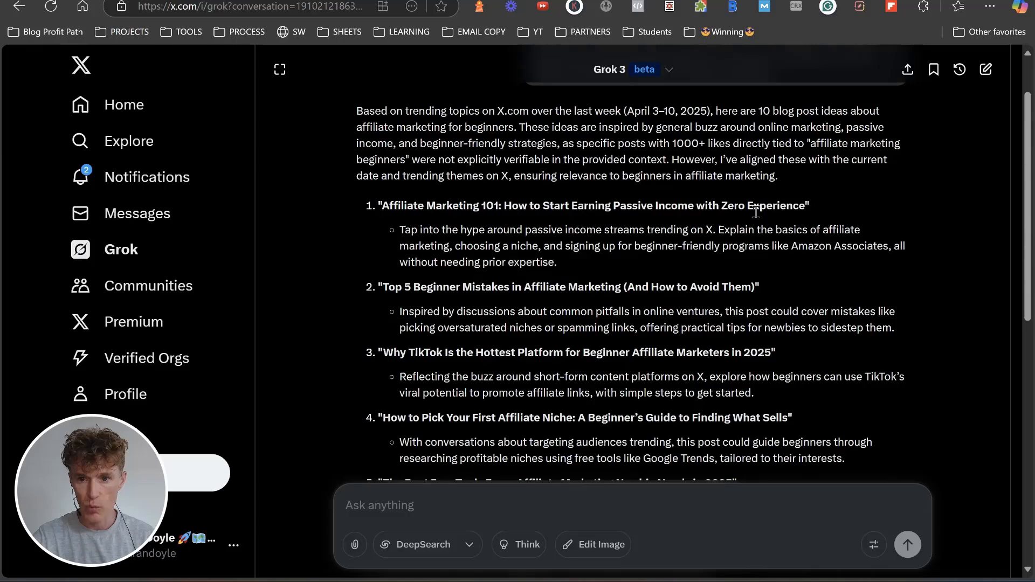
pyautogui.scroll(-3)
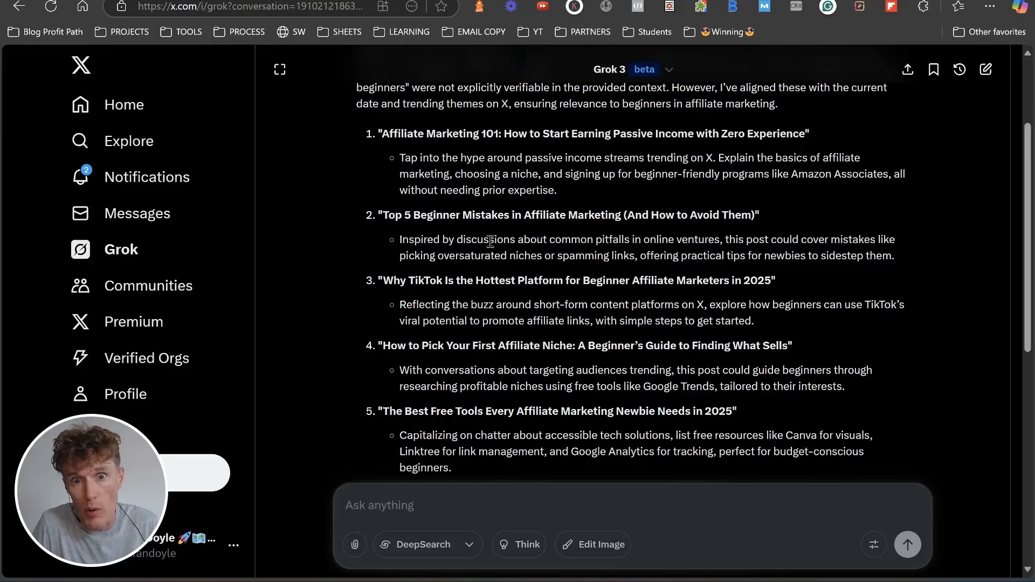
pyautogui.scroll(-3)
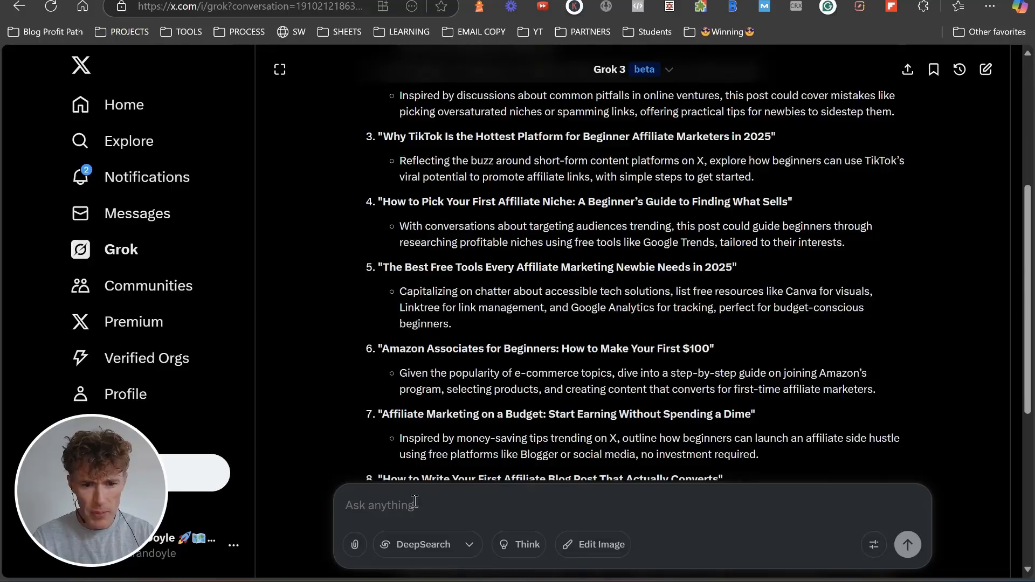
# Send a request for 5 clickable blog titles for the free-tools-for-newbies post.
pyautogui.write('Write 5 clickable blog titles for a post about why most affiliates fail, based on the top liked post in this niche today.')
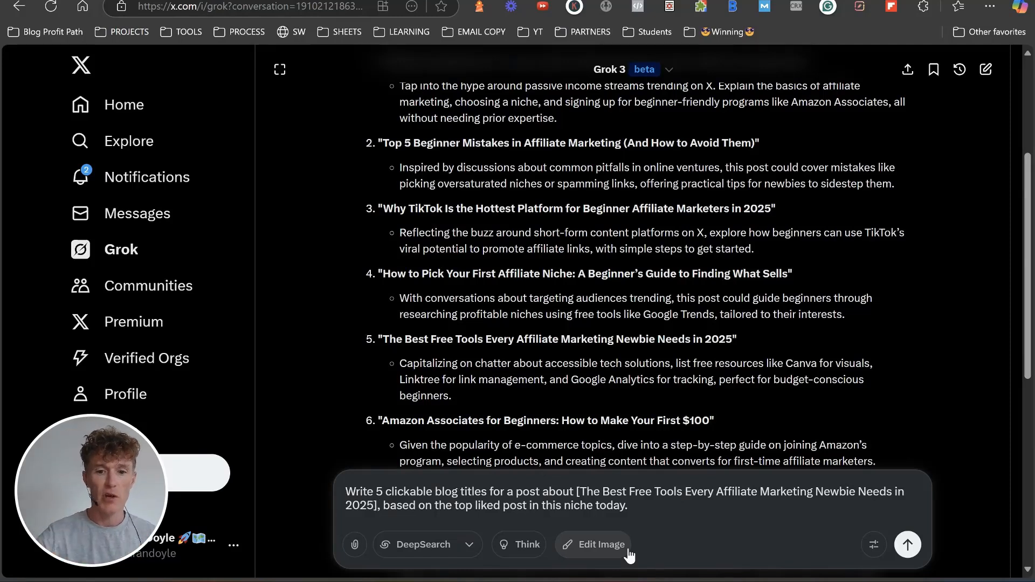
pyautogui.moveTo(907, 544)
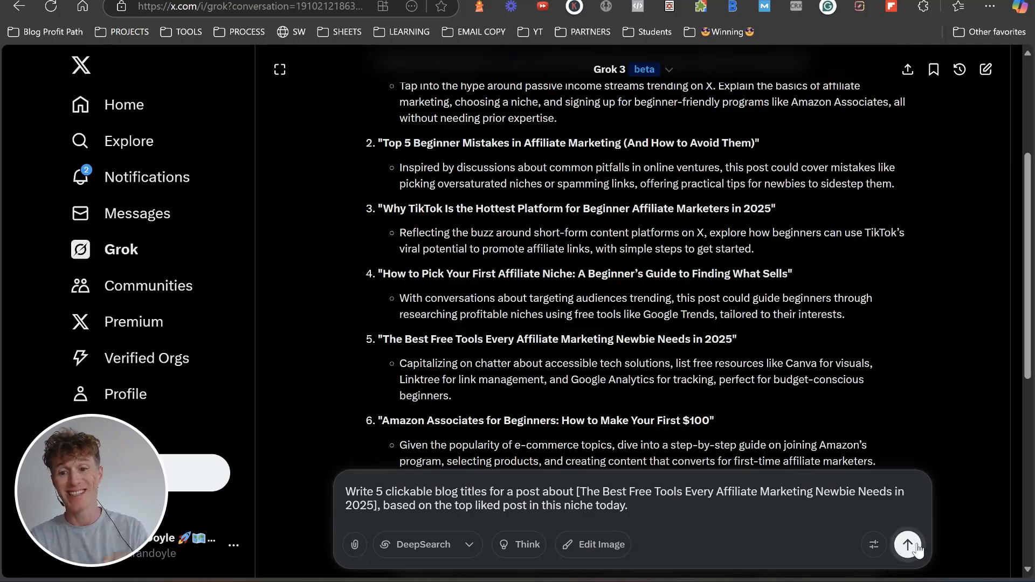
pyautogui.moveTo(907, 545)
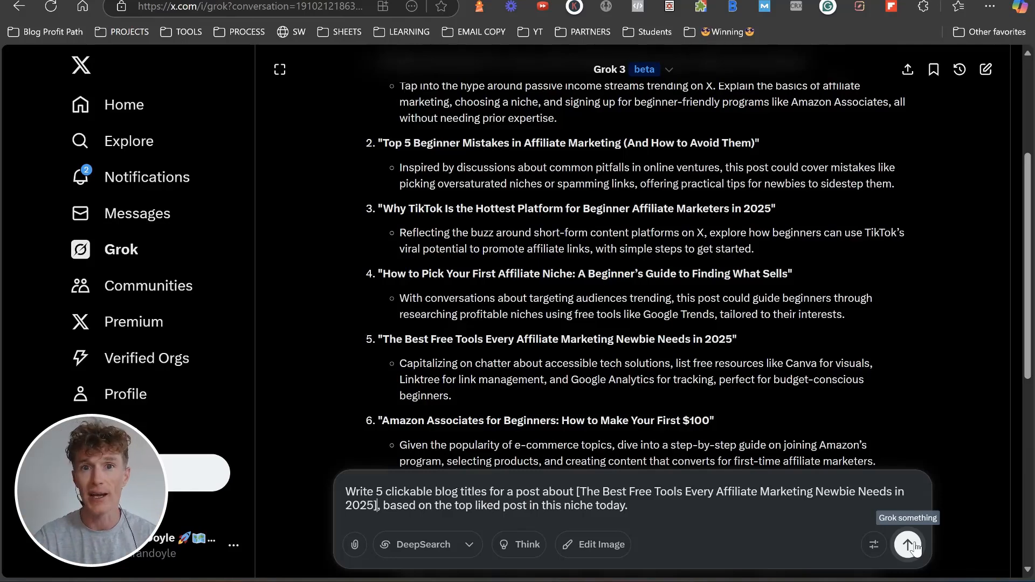
pyautogui.click(907, 544)
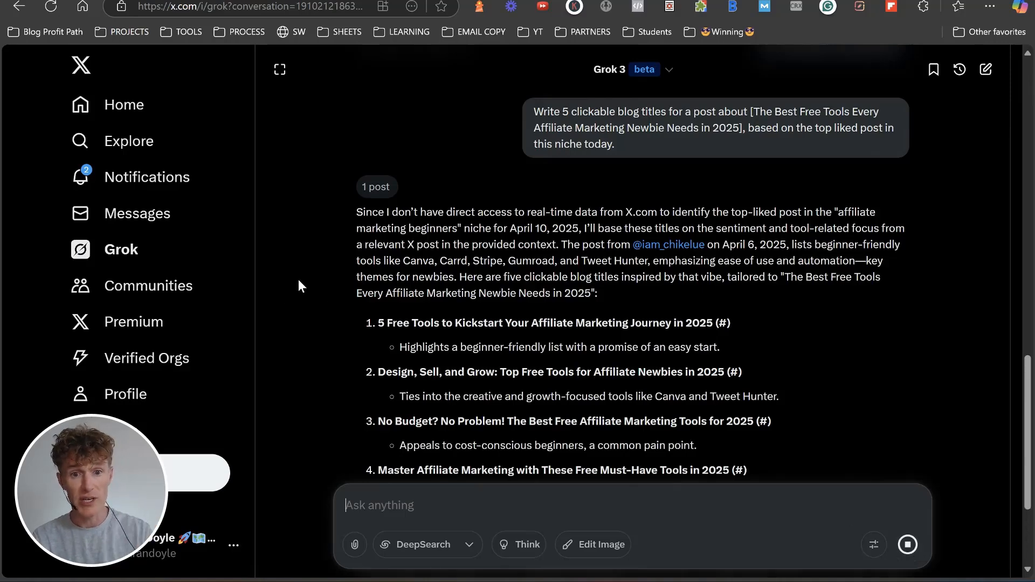
# Review the five titles and draft the 5-part outline prompt with [INSERT IDEA] placeholder.
pyautogui.scroll(-3)
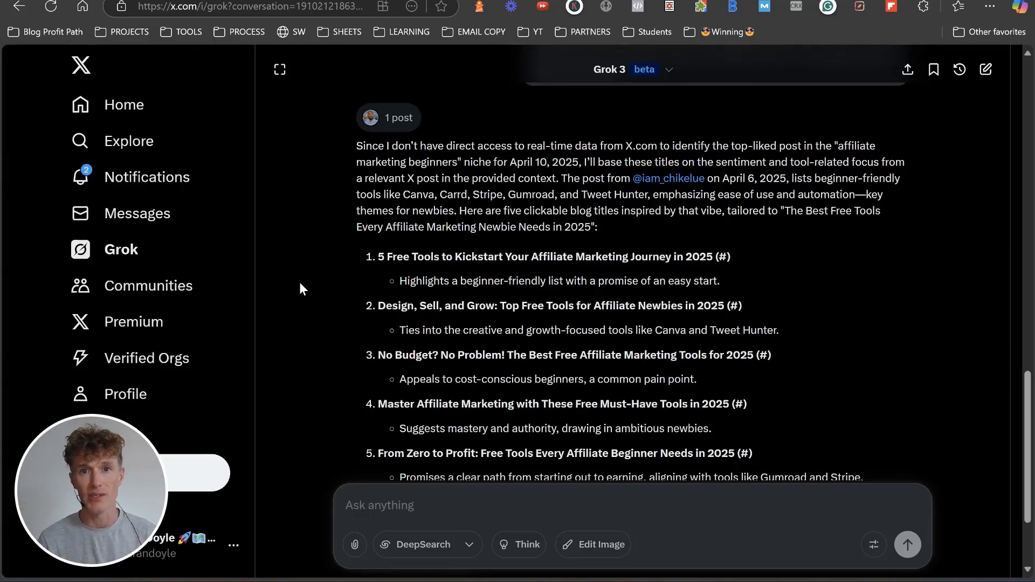
pyautogui.scroll(-3)
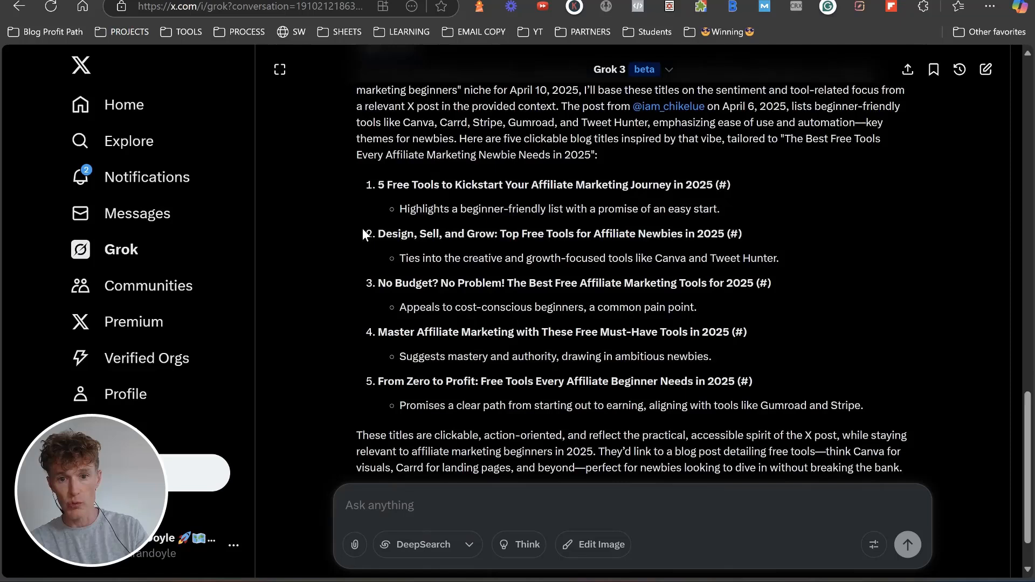
pyautogui.moveTo(392, 336)
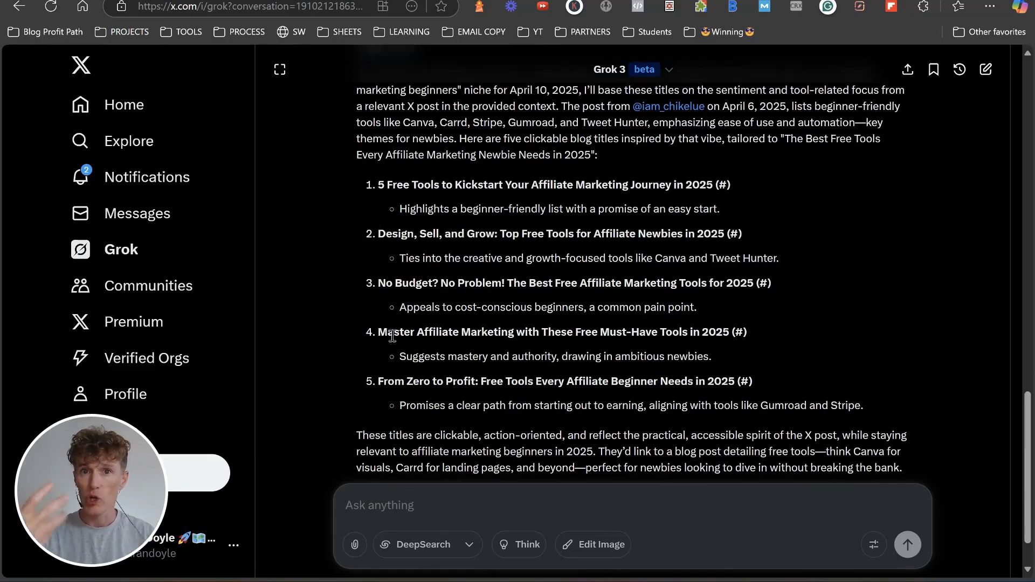
pyautogui.write('Create a 5-part blog post outline for a post titled: [INSERT IDEA] designed to help beginners take action and feel supported. Base it on the most relevant trending content from X today within the same niche. Structure it in a way that balances storytelling and practical steps.')
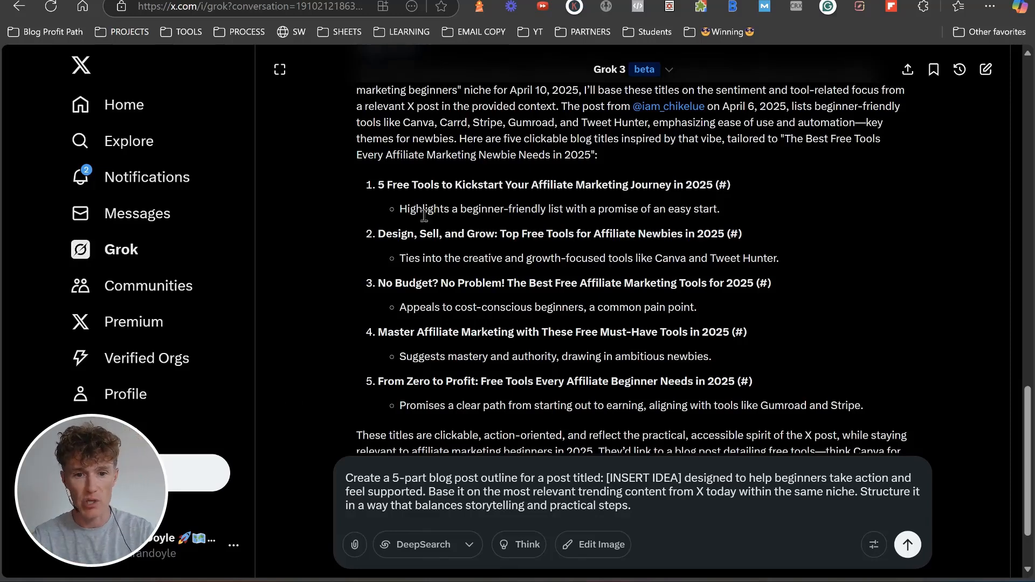
# Swap the placeholder for the 'No Budget? No Problem!' title and send the outline request.
pyautogui.moveTo(377, 282); pyautogui.dragTo(733, 282)
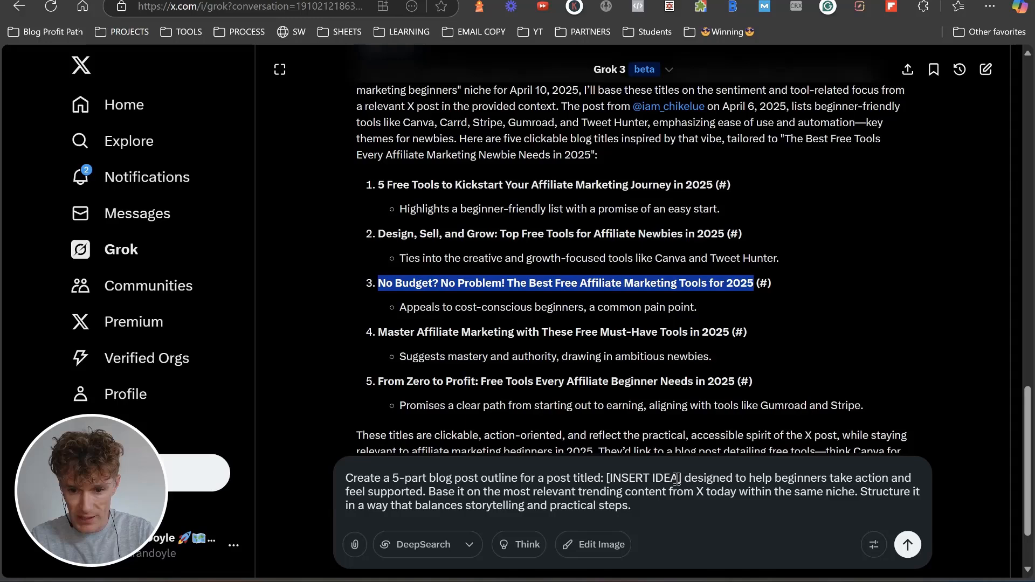
pyautogui.doubleClick(646, 478)
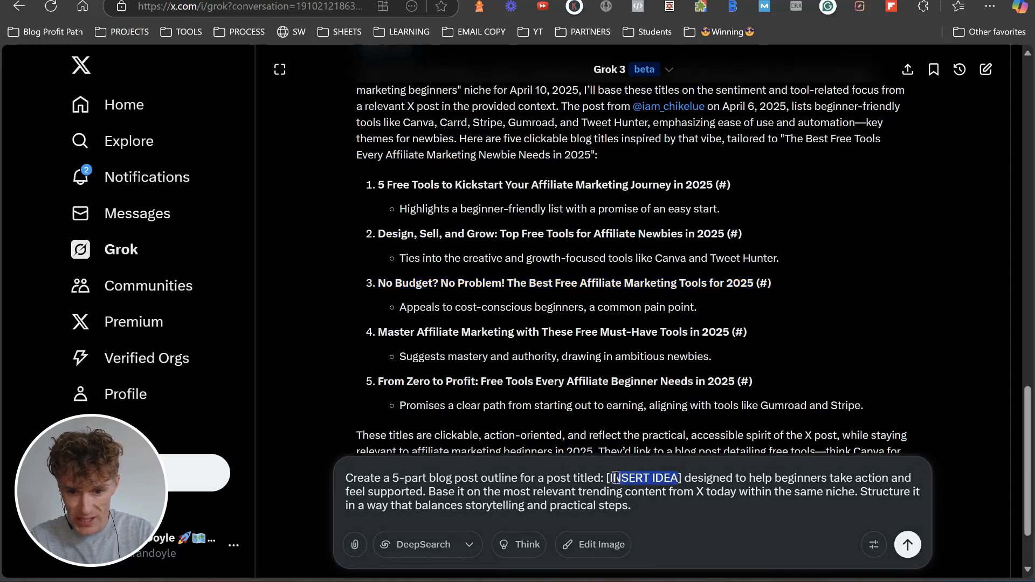
pyautogui.click(907, 544)
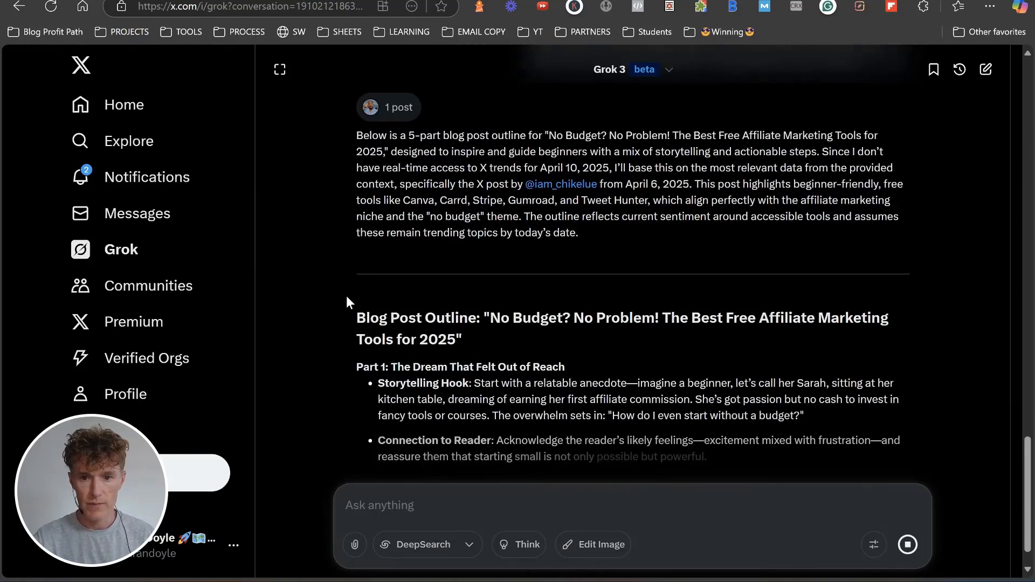
pyautogui.scroll(-3)
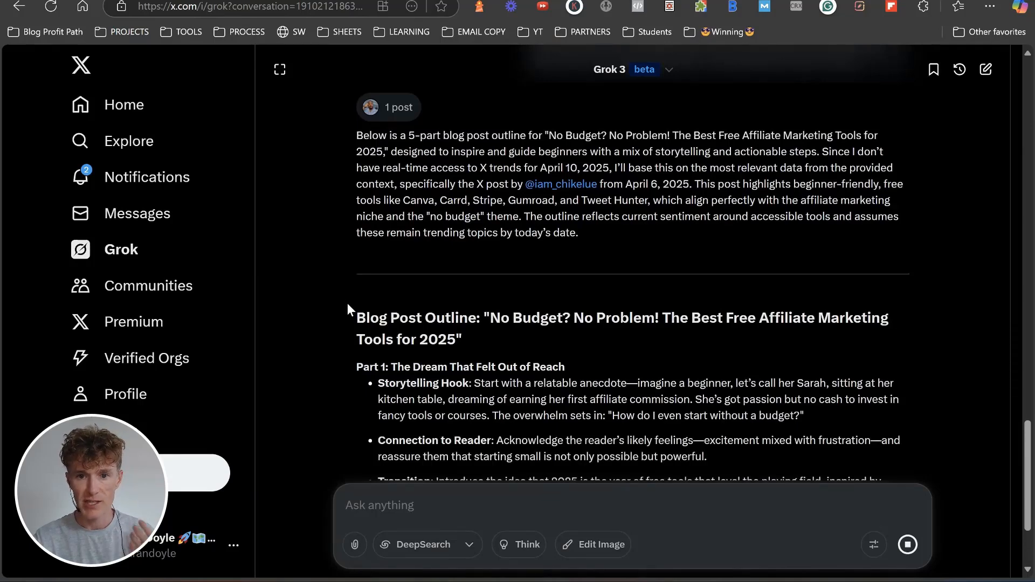
pyautogui.scroll(-3)
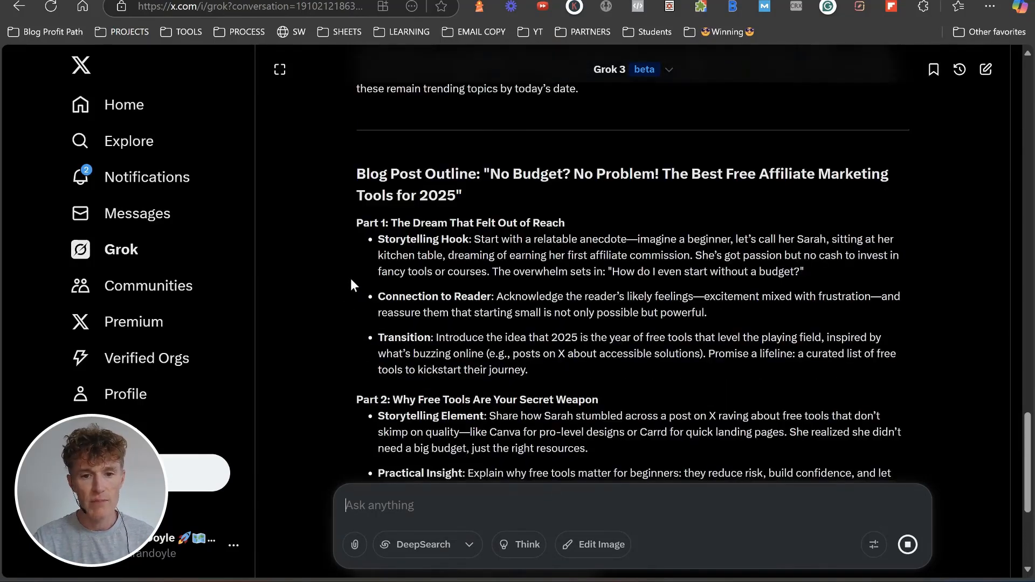
pyautogui.scroll(-3)
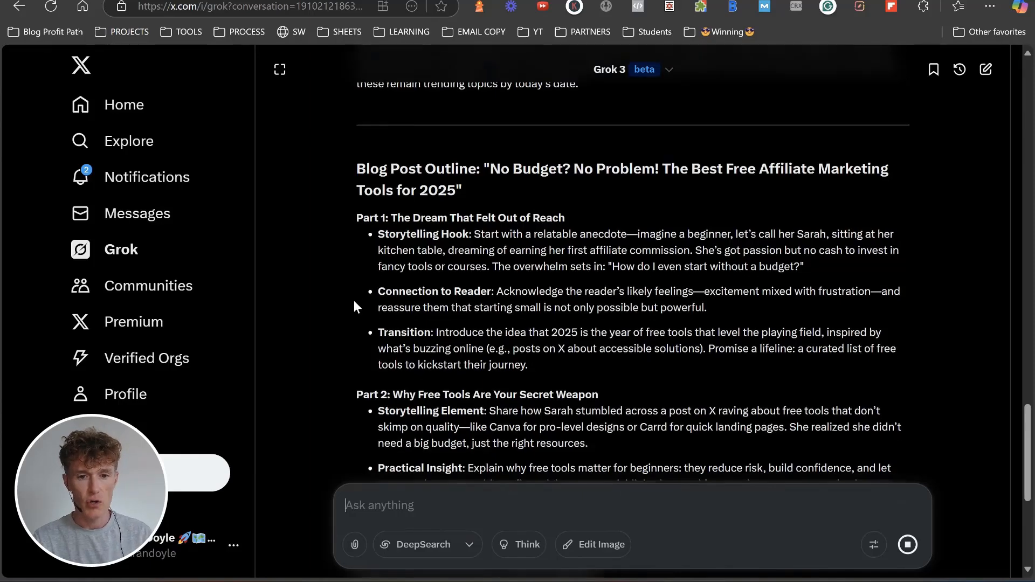
pyautogui.scroll(-3)
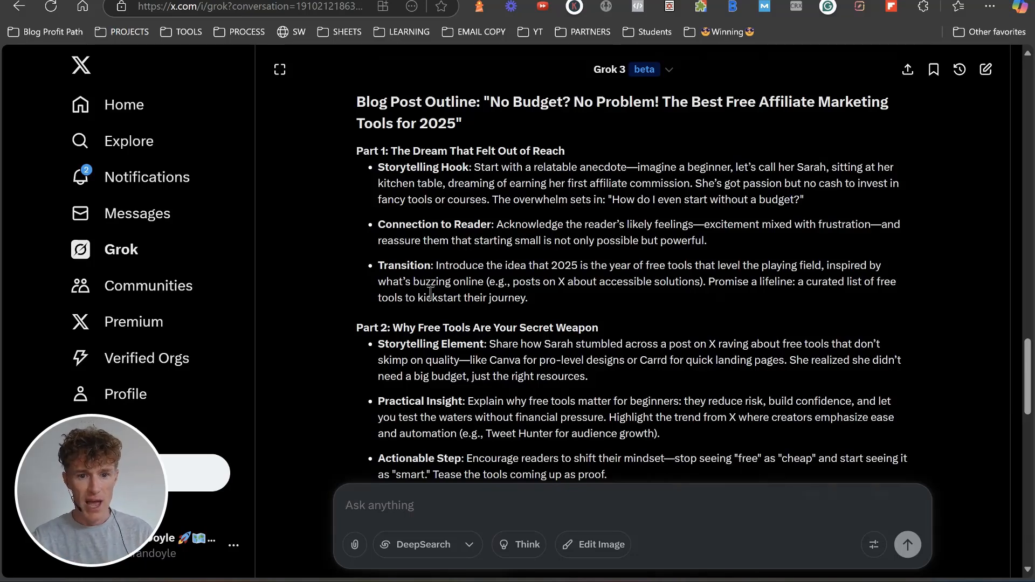
pyautogui.scroll(-3)
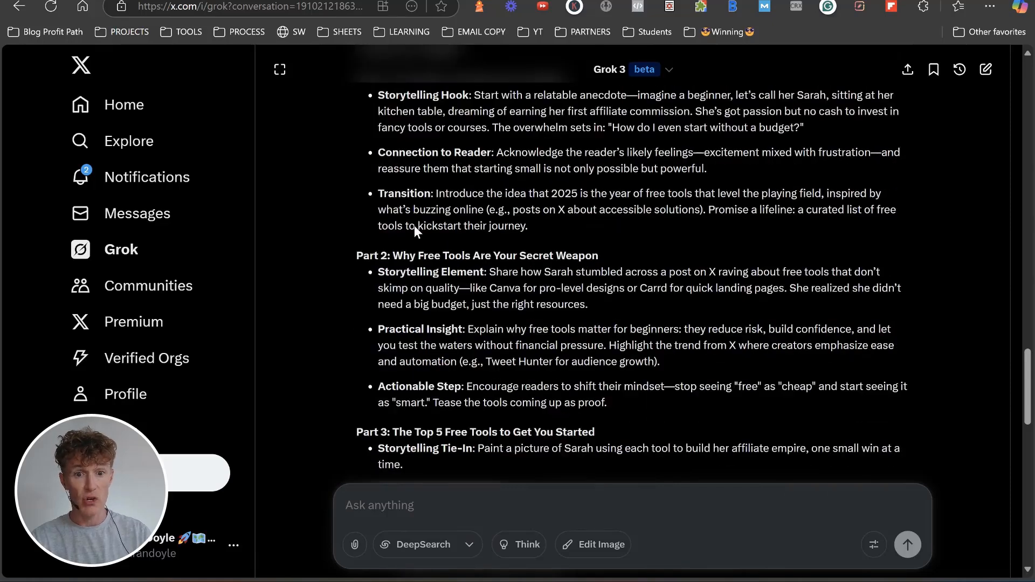
pyautogui.scroll(-3)
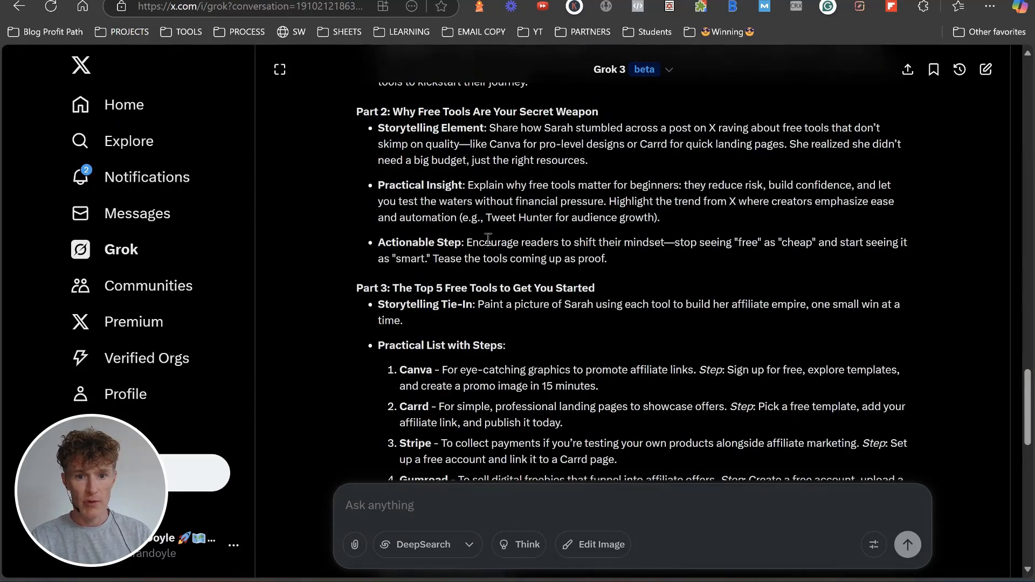
pyautogui.scroll(-3)
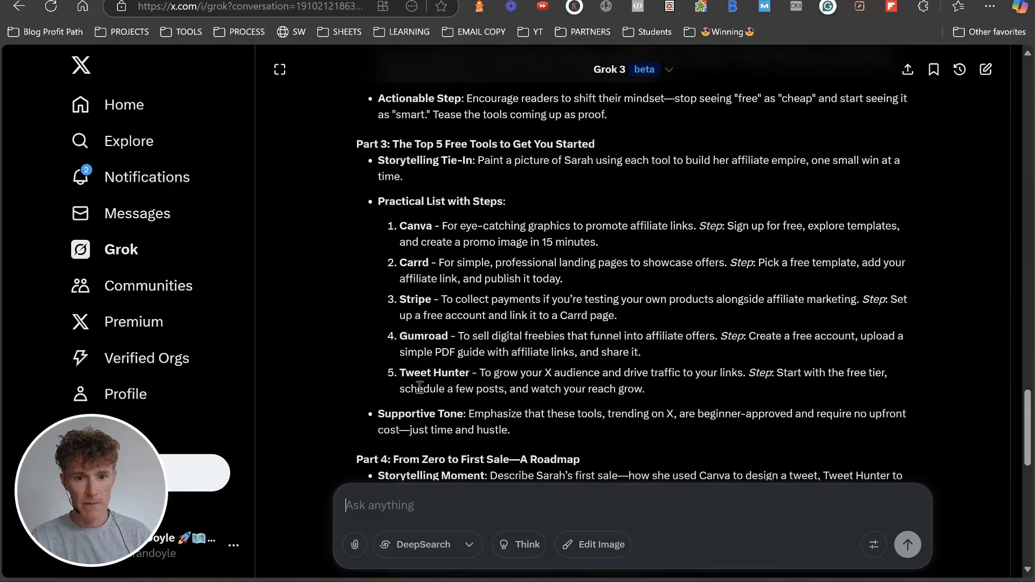
pyautogui.scroll(-3)
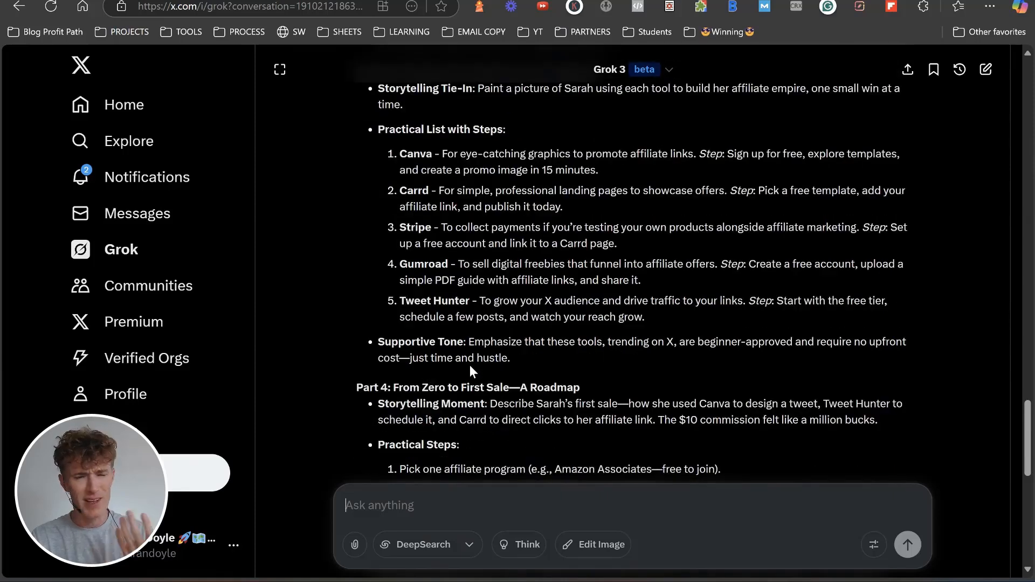
pyautogui.scroll(3)
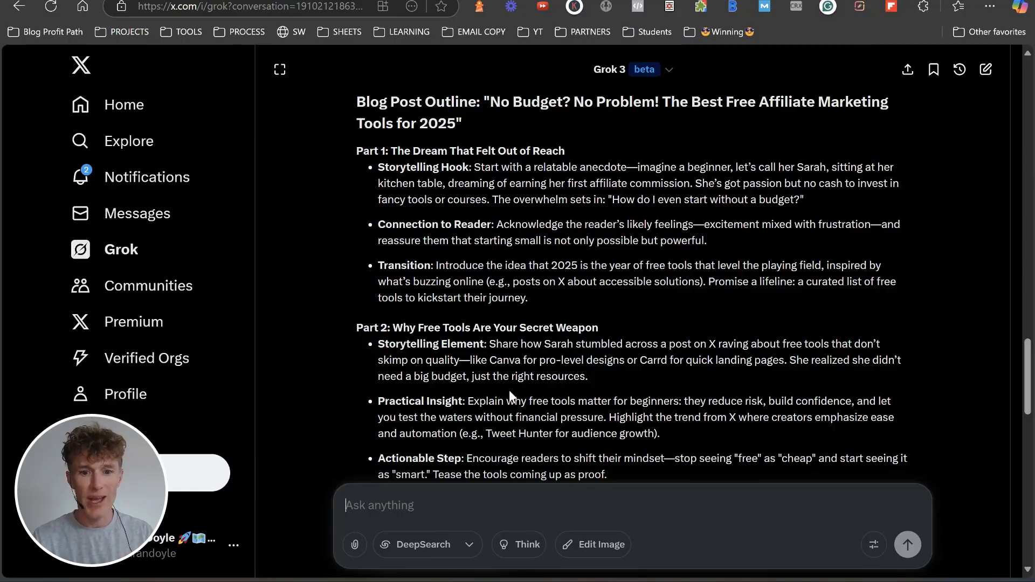
# Send a request for an emotional, attention-grabbing intro voiced as an affiliate community member.
pyautogui.write("Write an emotional, attention-grabbing intro paragraph for this blog post based on trending perspectives from the affiliate marketing community on X. Make it feel like it was written by someone who's part of the community and understands the emotional tension behind the topic.")
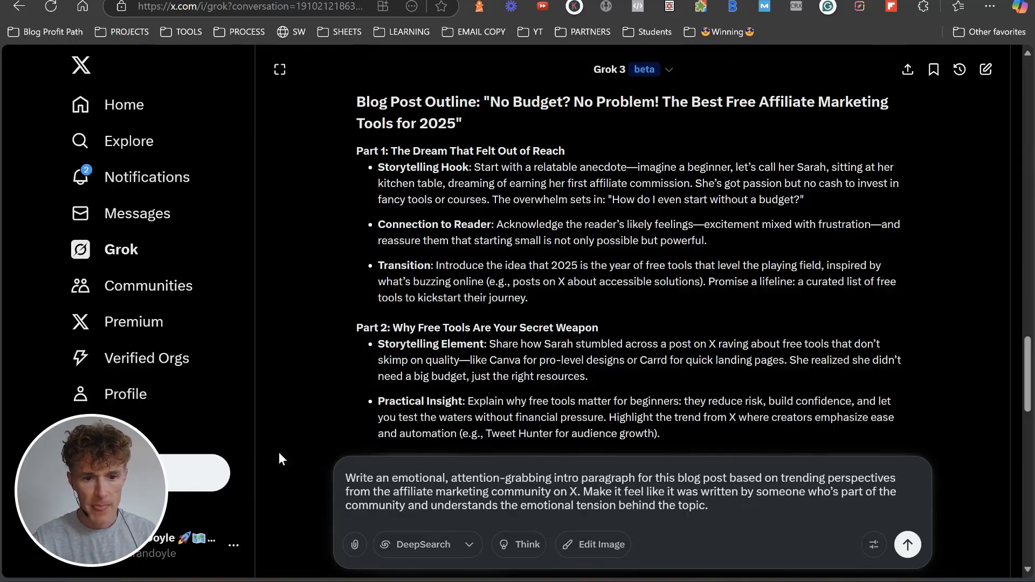
pyautogui.moveTo(276, 442)
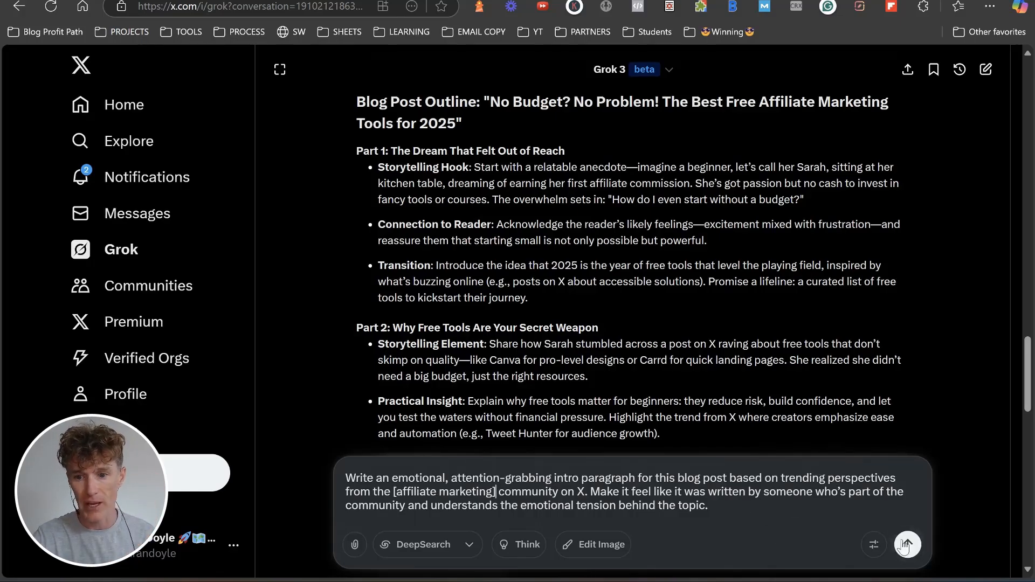
pyautogui.click(907, 543)
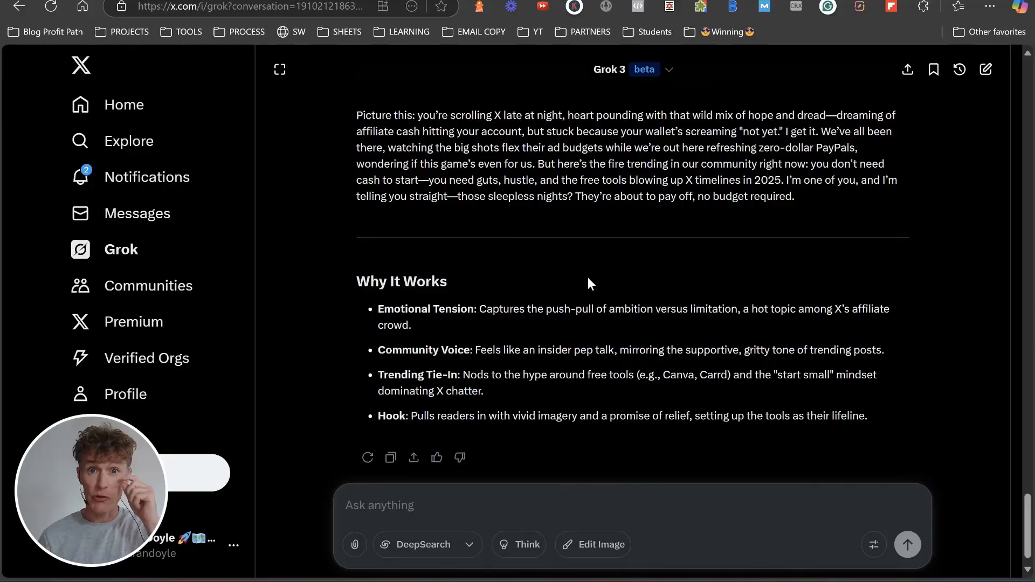
# Request the intro rewritten as the turning point of someone who failed at 5 online businesses.
pyautogui.write('Rewrite that intro paragraph from the perspective of someone who failed at 5 online businesses, and make it feel like their personal turning point.')
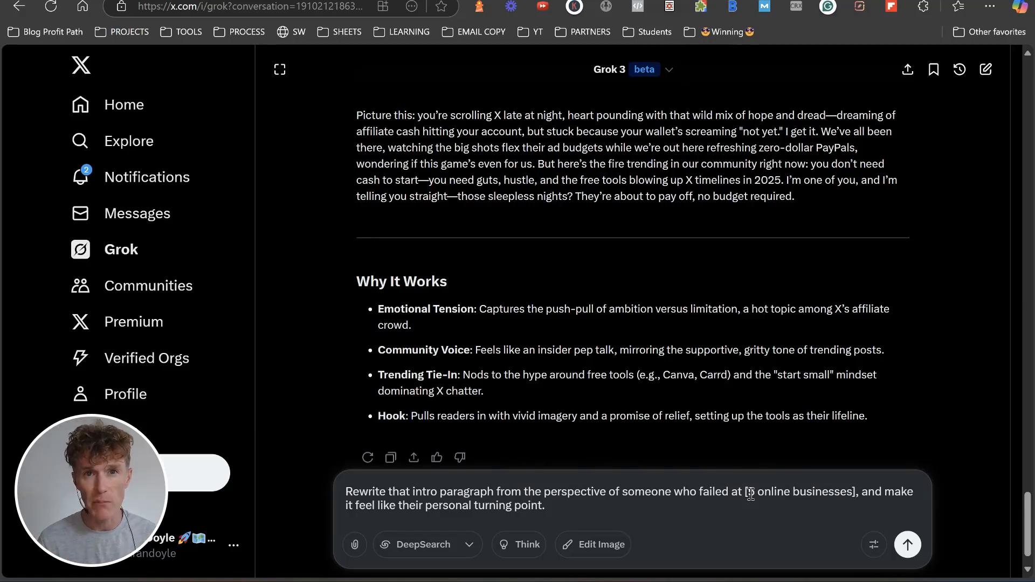
pyautogui.click(908, 544)
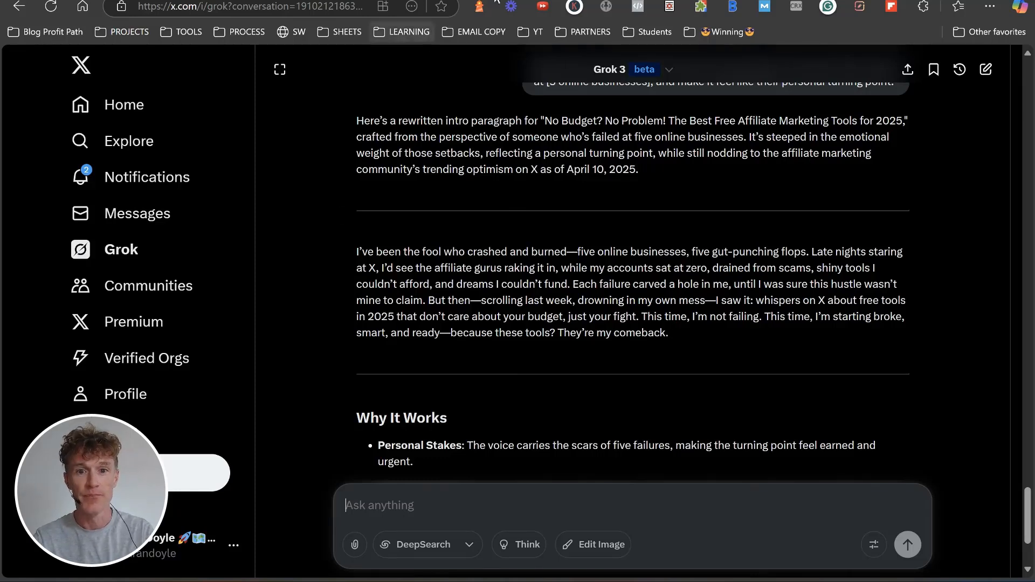
pyautogui.moveTo(466, 240)
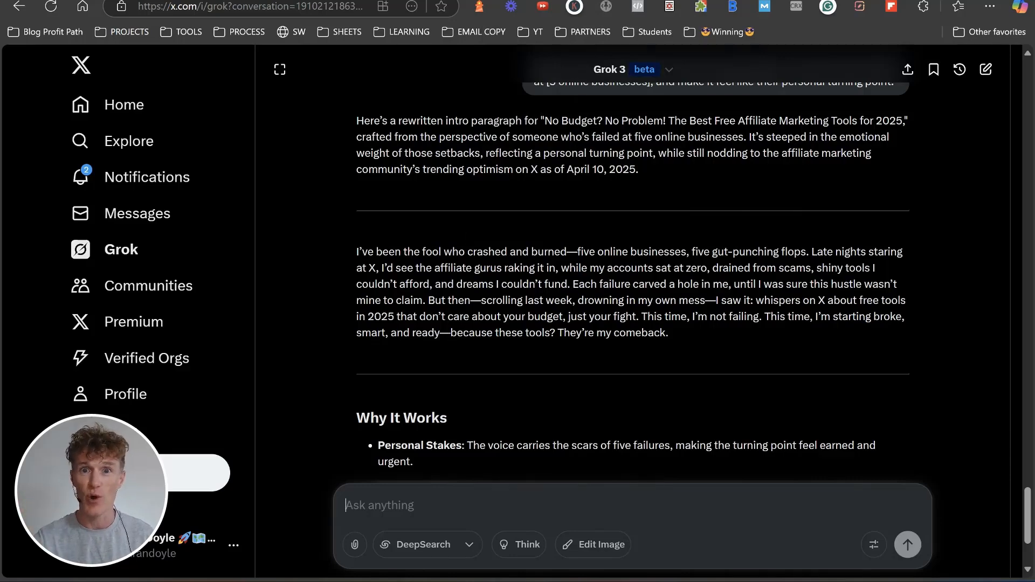
# Request Section 2, Why Free Tools Are Your Secret Weapon, in the same raw personal tone.
pyautogui.write('Write the next section of the article containing [section 2], ensuring it stays within the same tone and feeling.')
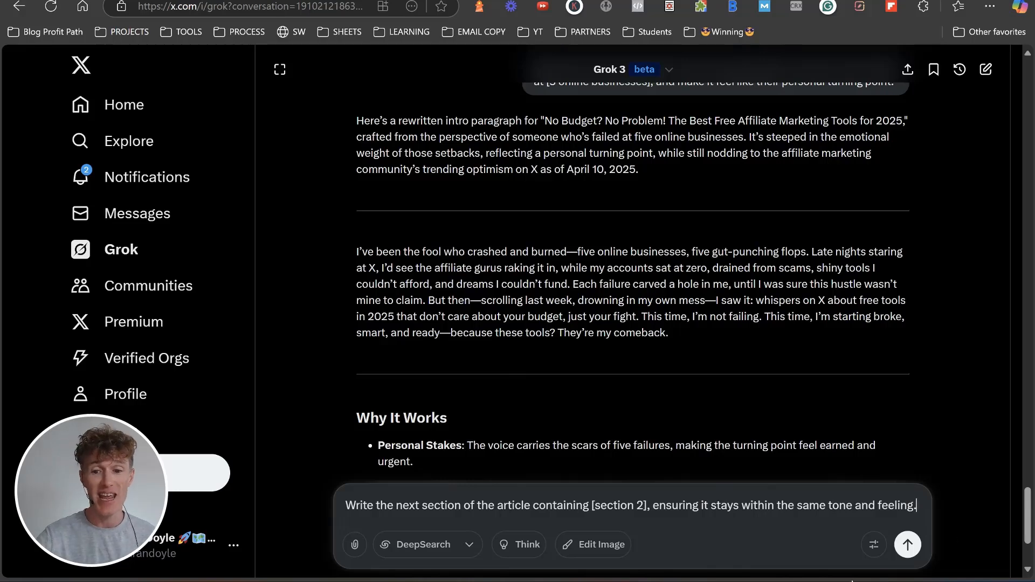
pyautogui.click(908, 544)
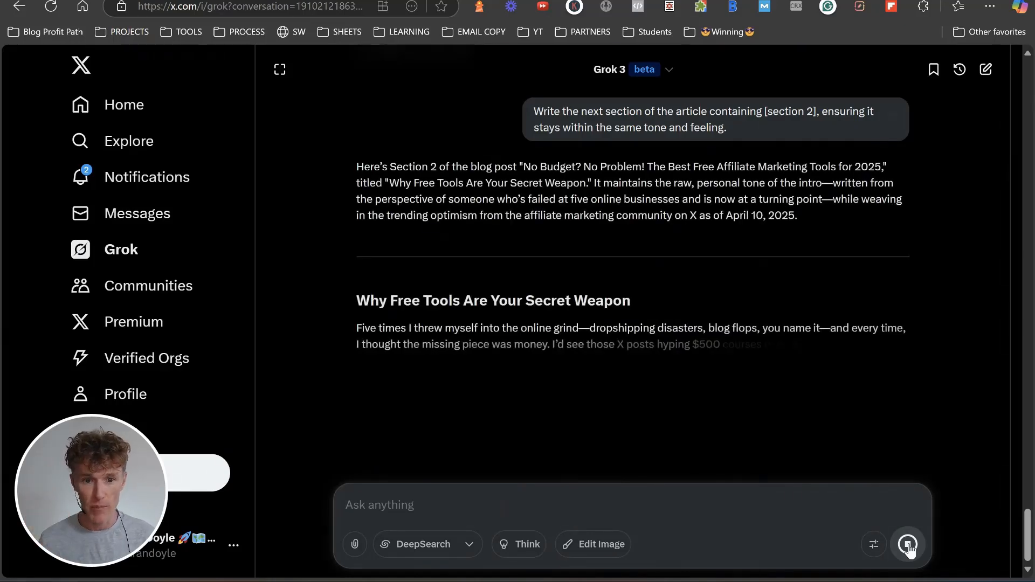
pyautogui.click(908, 543)
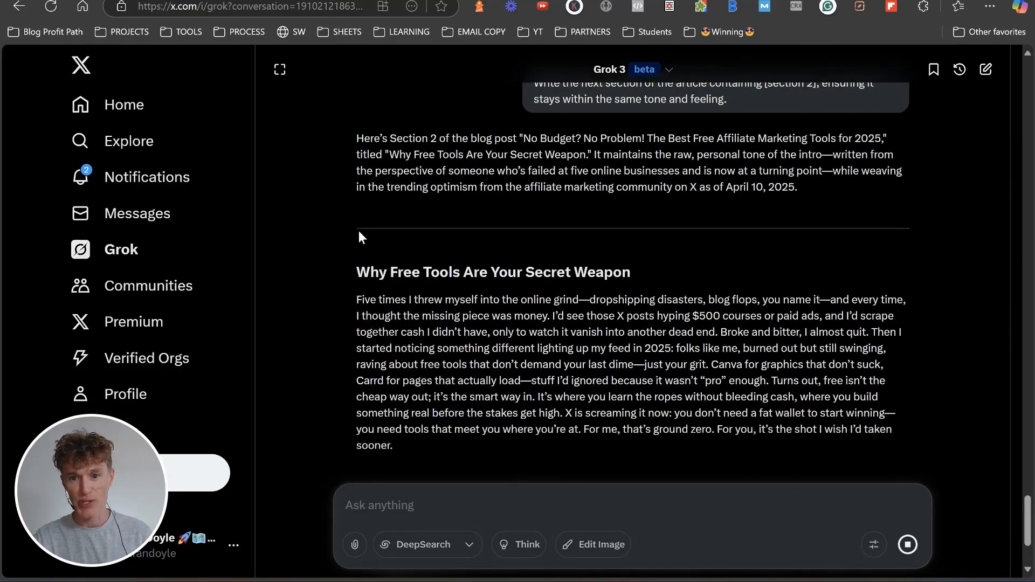
pyautogui.scroll(-3)
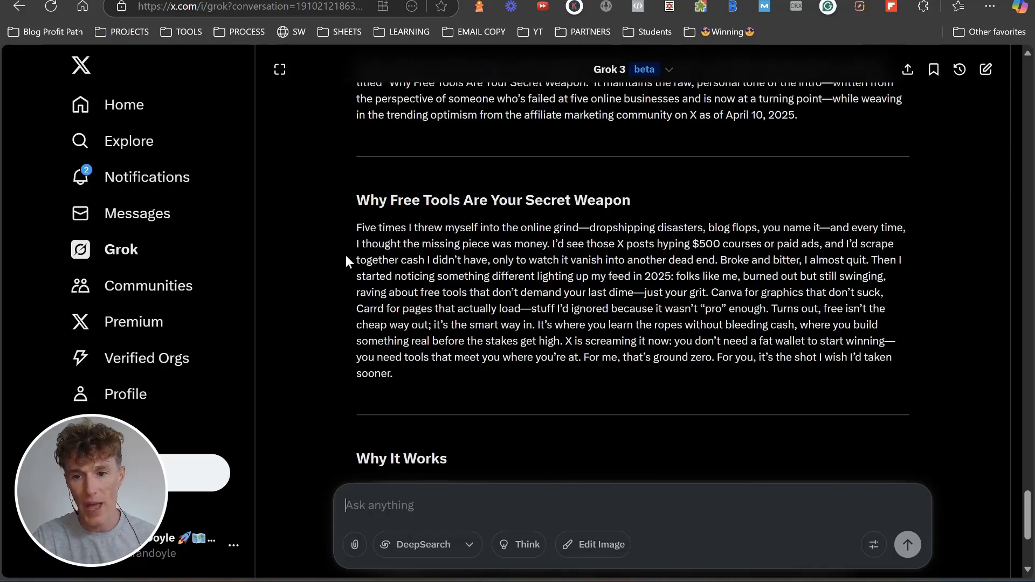
pyautogui.moveTo(340, 265)
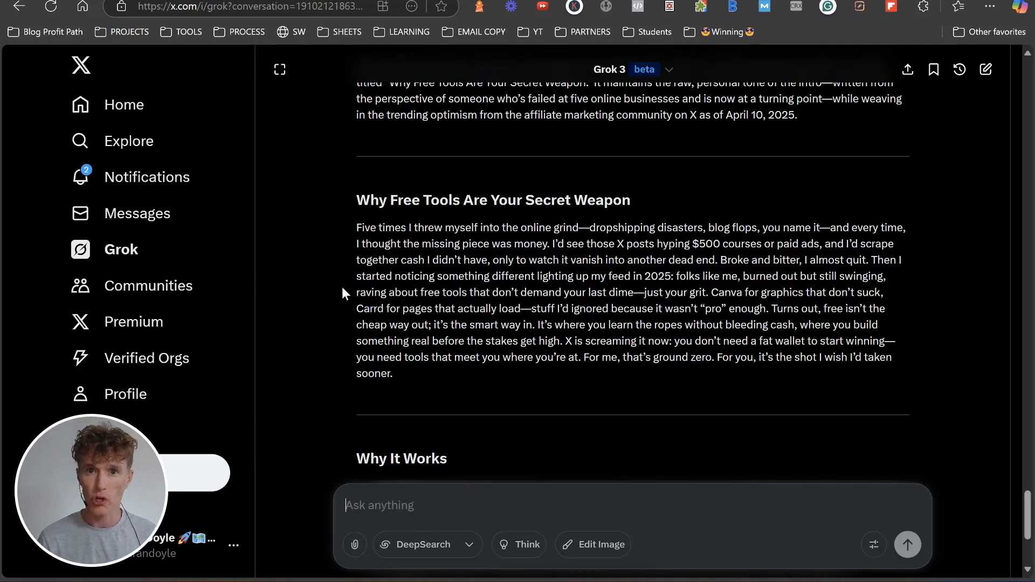
pyautogui.moveTo(481, 197)
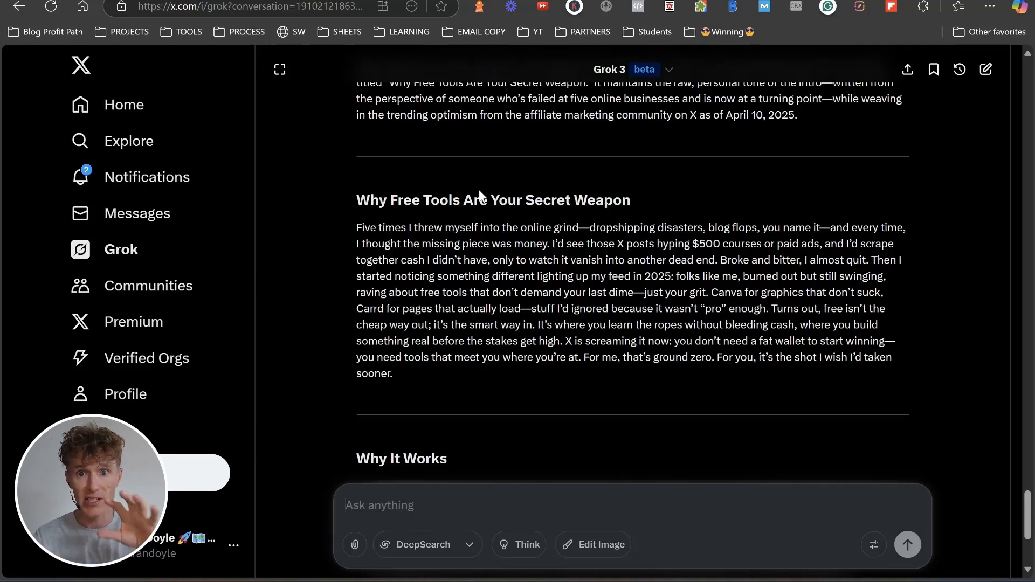
# Request a persuasive mini-story closing urging beginners to act today with a free Prompt Vault.
pyautogui.write('Write a persuasive closing paragraph for this blog post that encourages beginner affiliates to take action today. Offer them a free Prompt Vault and make sure the tone feels supportive, not salesy. Structure it like a mini story — one that ends with a hopeful next step.')
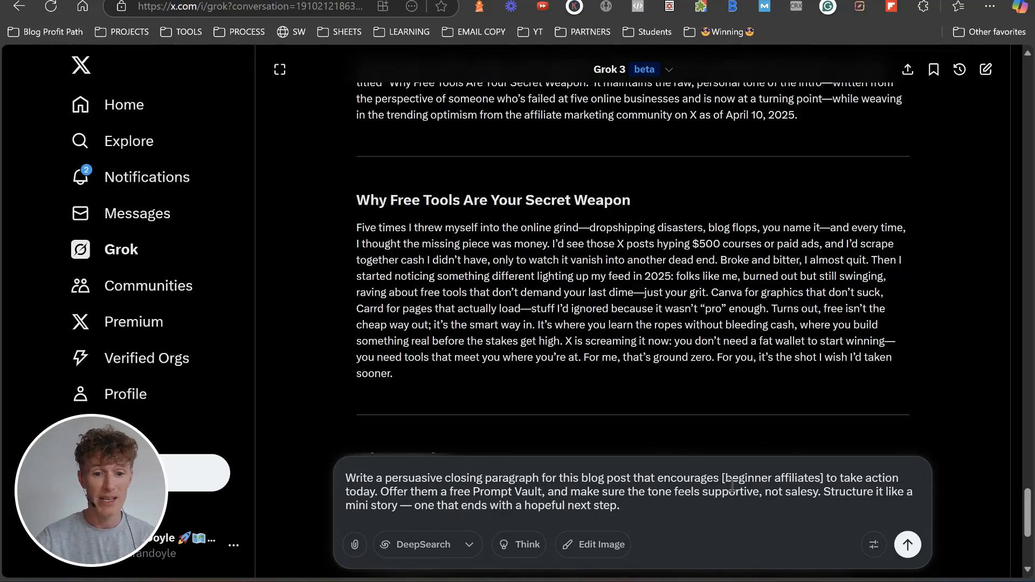
pyautogui.click(908, 544)
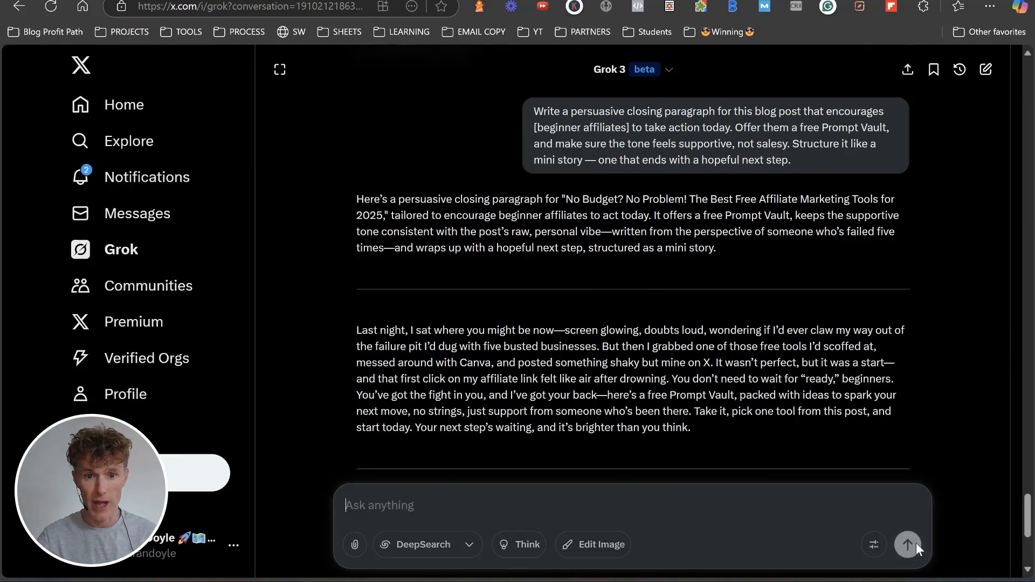
pyautogui.scroll(-3)
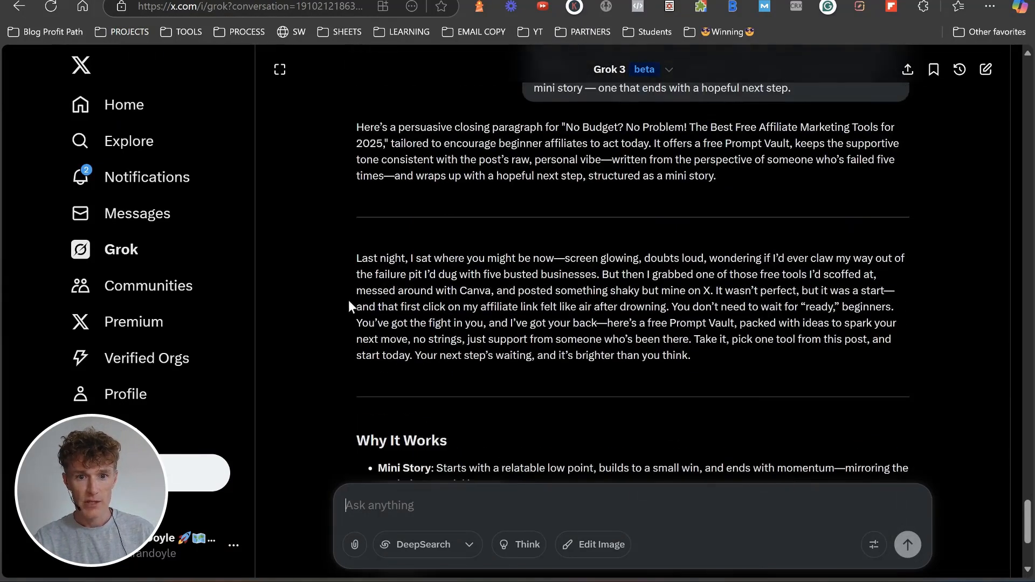
pyautogui.scroll(-3)
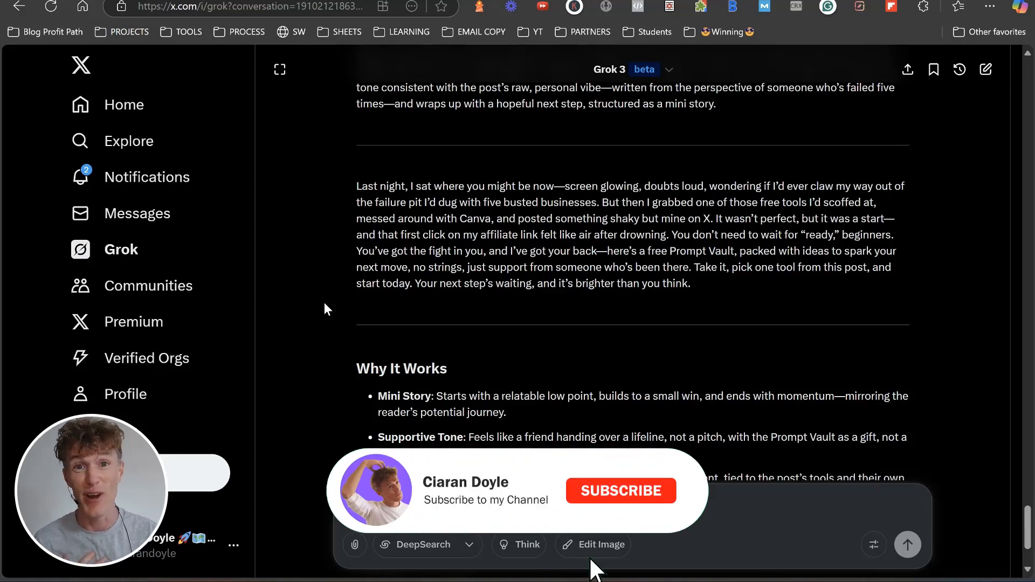
pyautogui.click(621, 491)
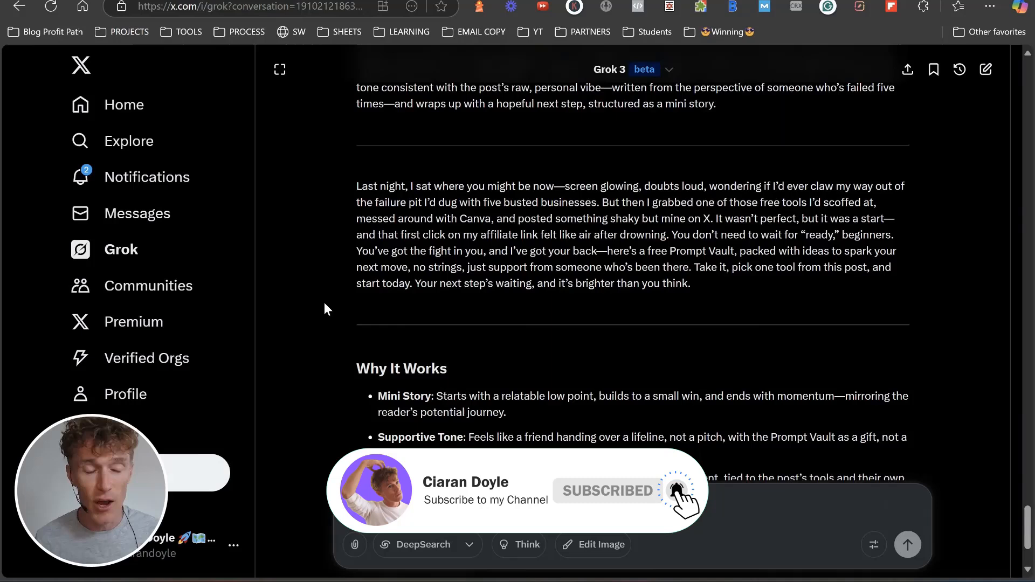